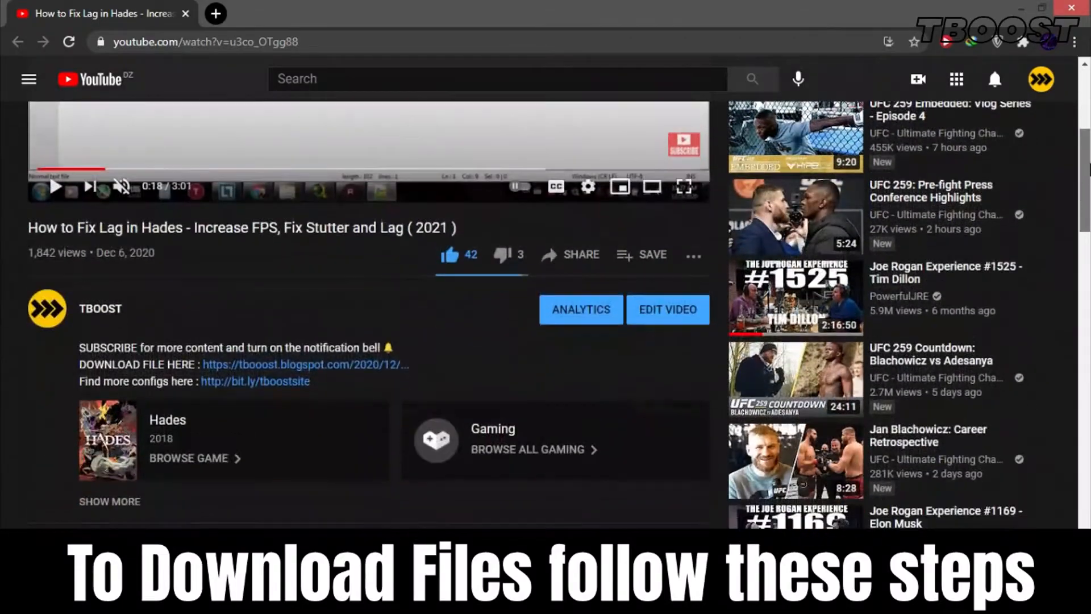
# Step: Open the TBOOST blog from the video description and follow DOWNLOAD CONFIG FILE to Linkvertise
pyautogui.click(215, 14)
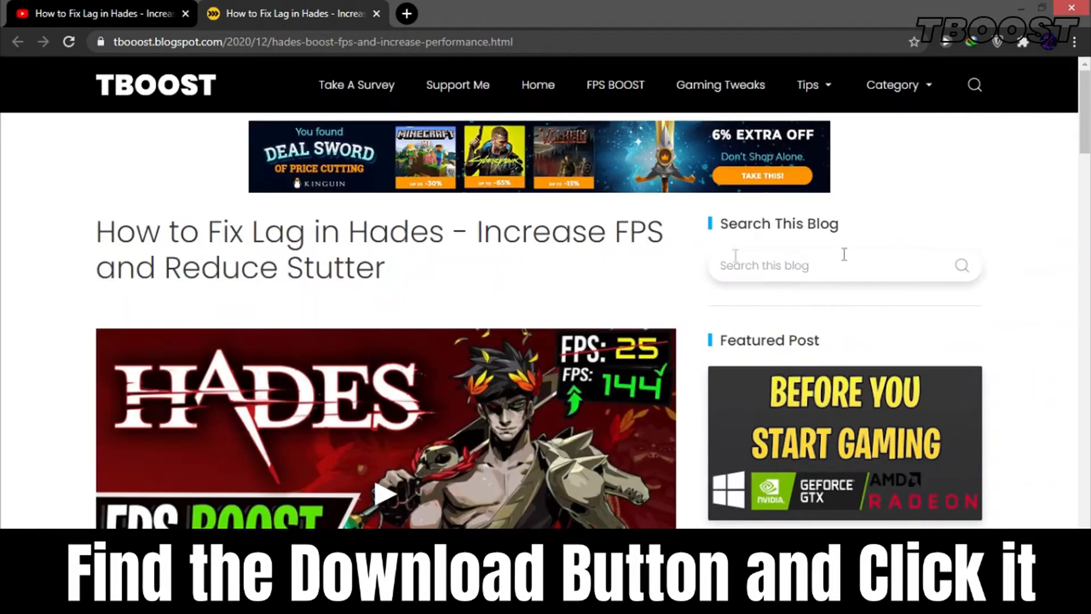
pyautogui.scroll(-3)
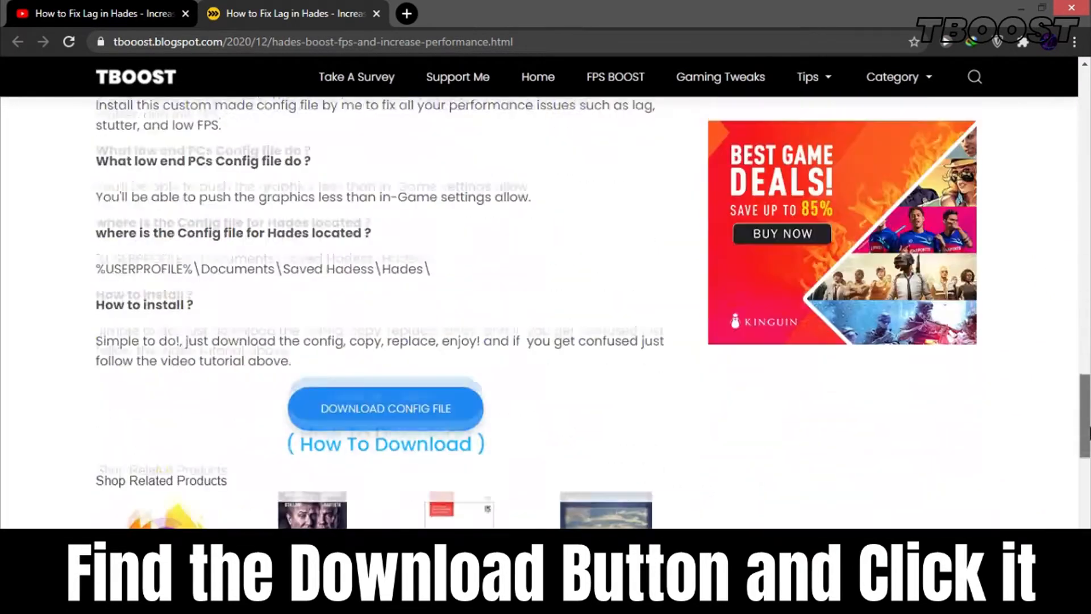
pyautogui.click(384, 408)
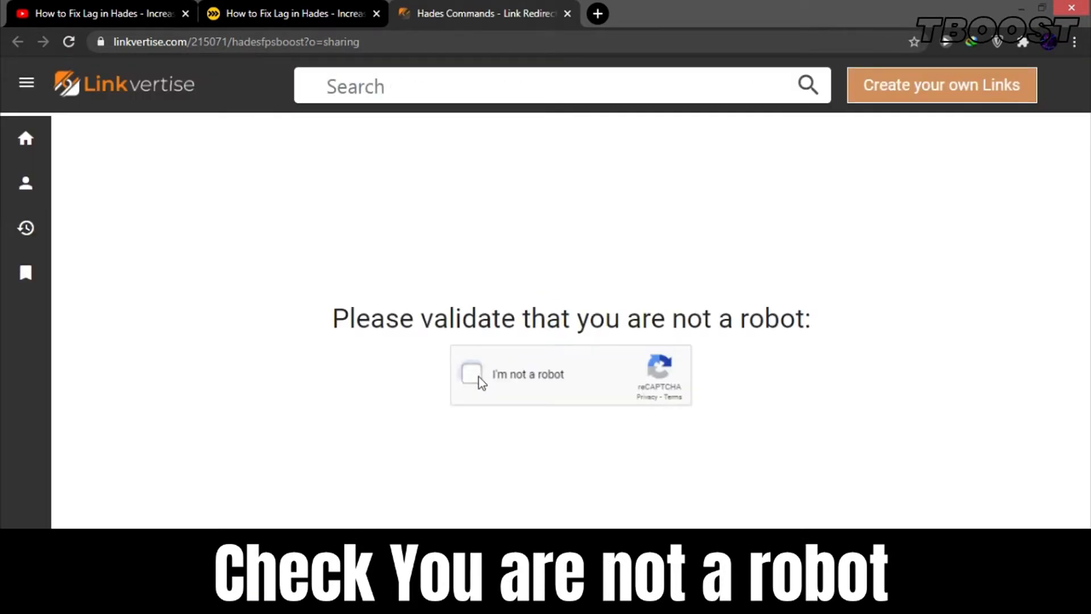
# Step: Pass the robot check, pick Free Access with Ads, dismiss the articles popup, and continue
pyautogui.click(471, 374)
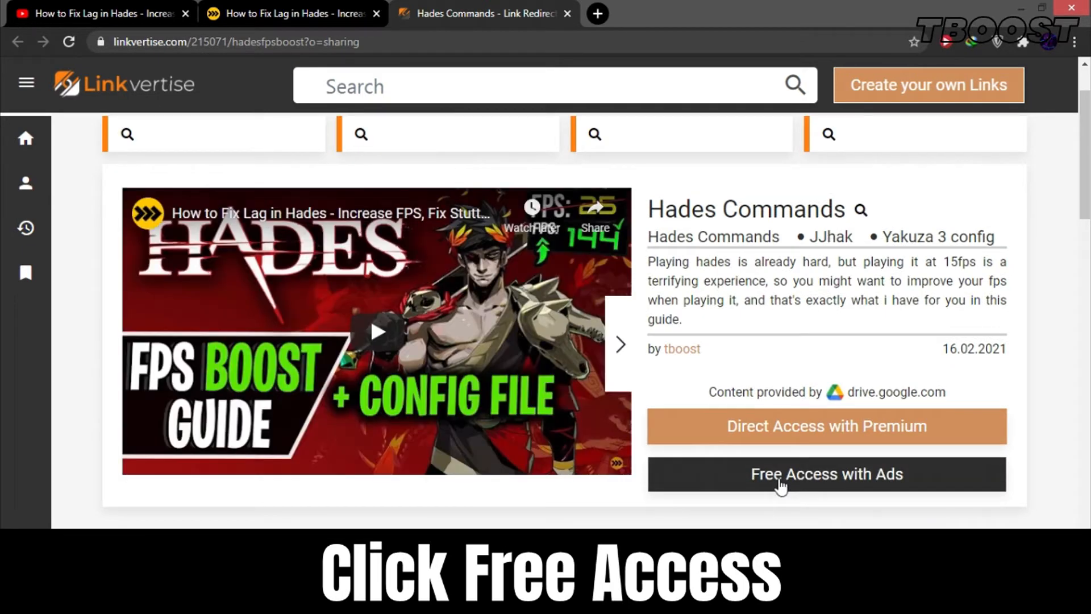
pyautogui.click(825, 474)
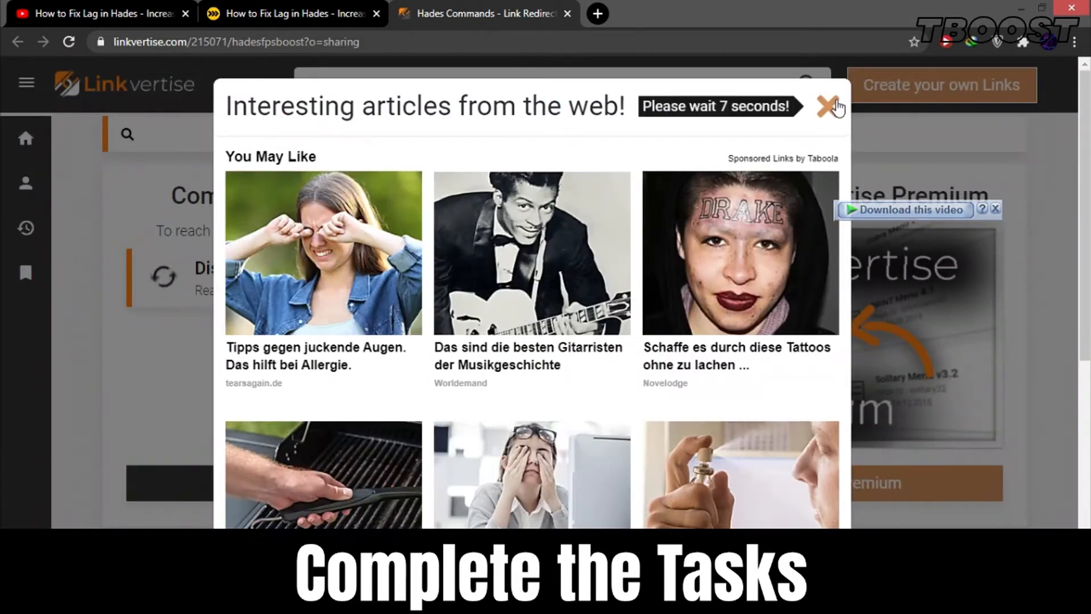
pyautogui.click(833, 106)
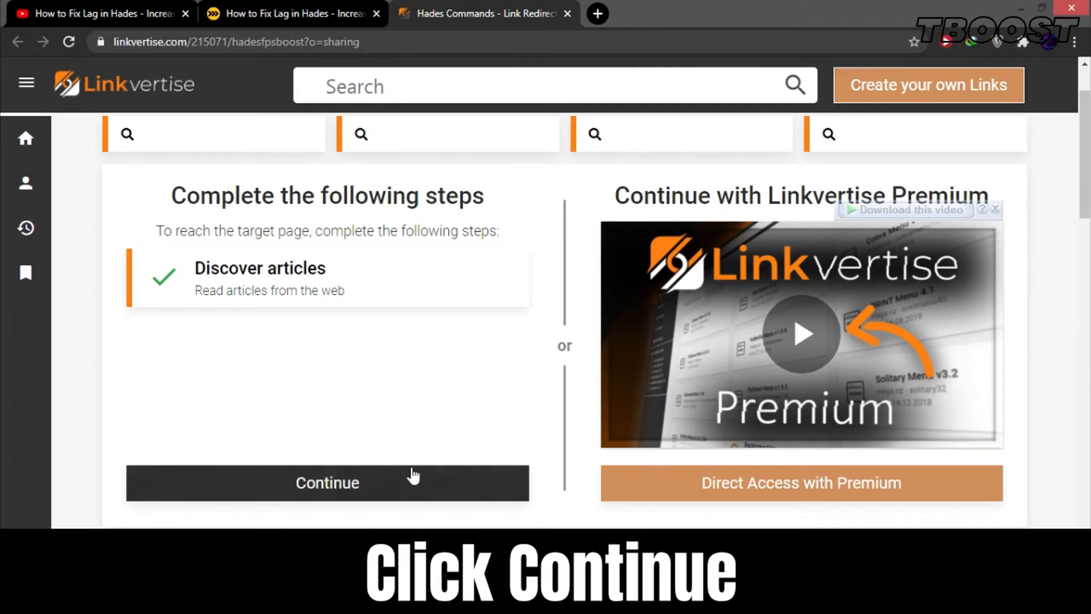
pyautogui.click(327, 482)
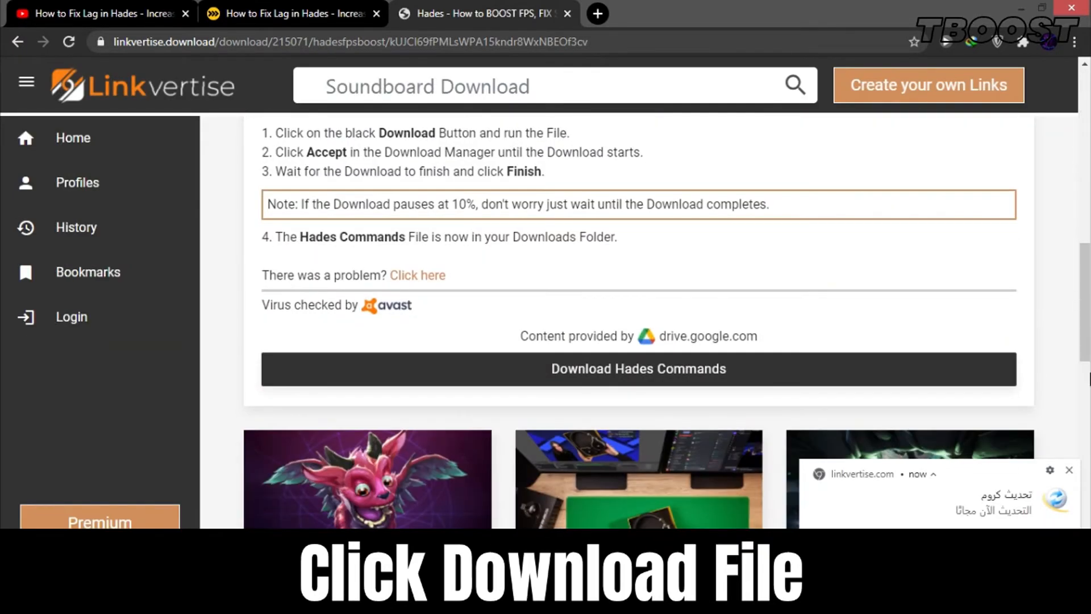
# Step: Download the 3.89 MB Hades Commands file with Internet Download Manager and open it
pyautogui.click(638, 369)
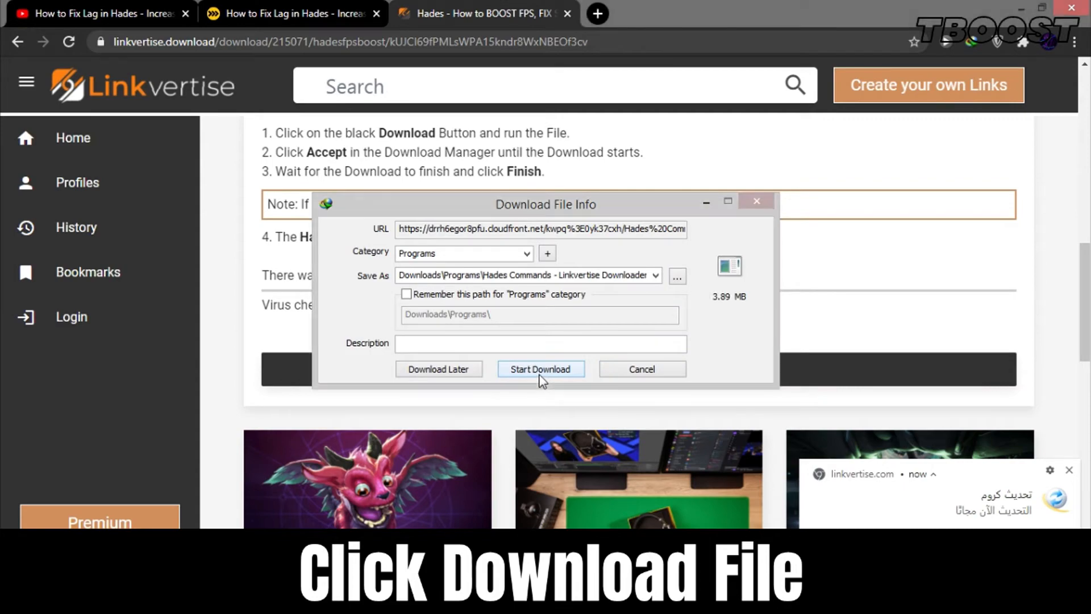
pyautogui.click(540, 369)
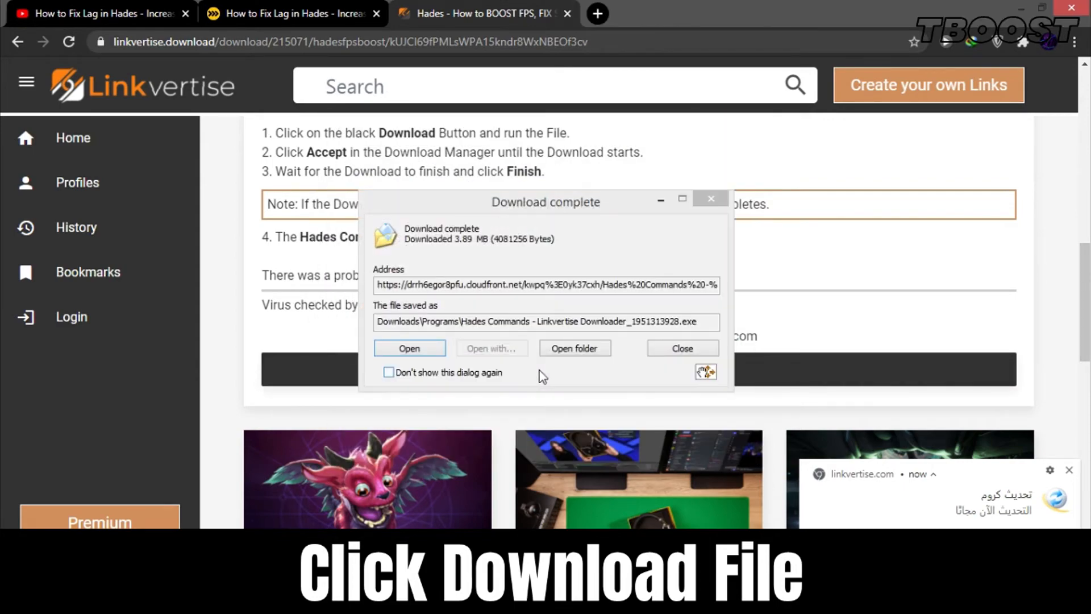
pyautogui.click(409, 348)
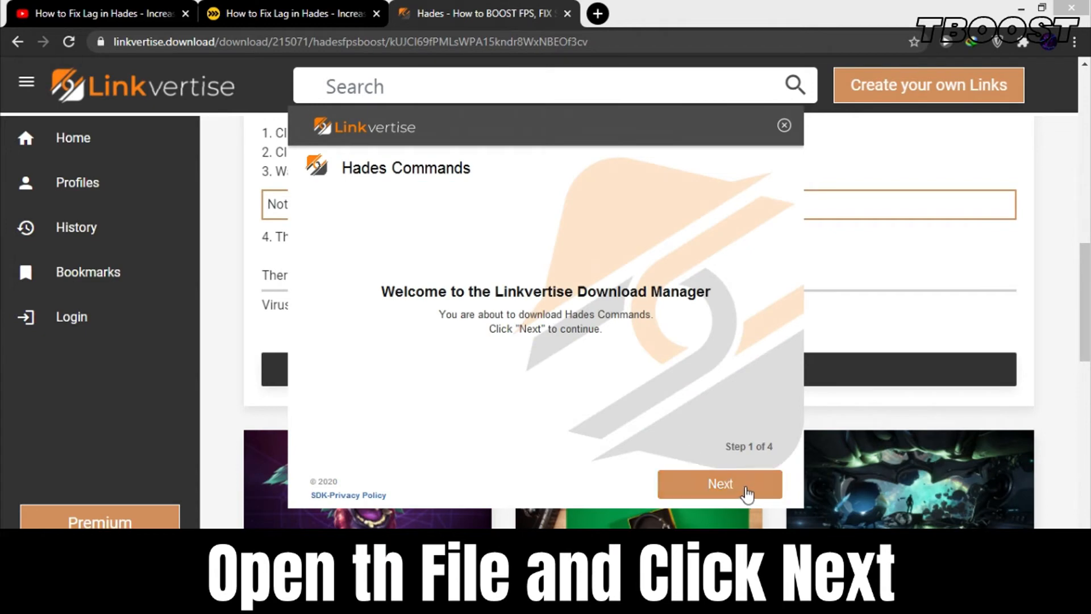
# Step: Complete the Download Manager, declining McAfee Webadvisor, and show hades commands.rar in Downloads
pyautogui.click(719, 483)
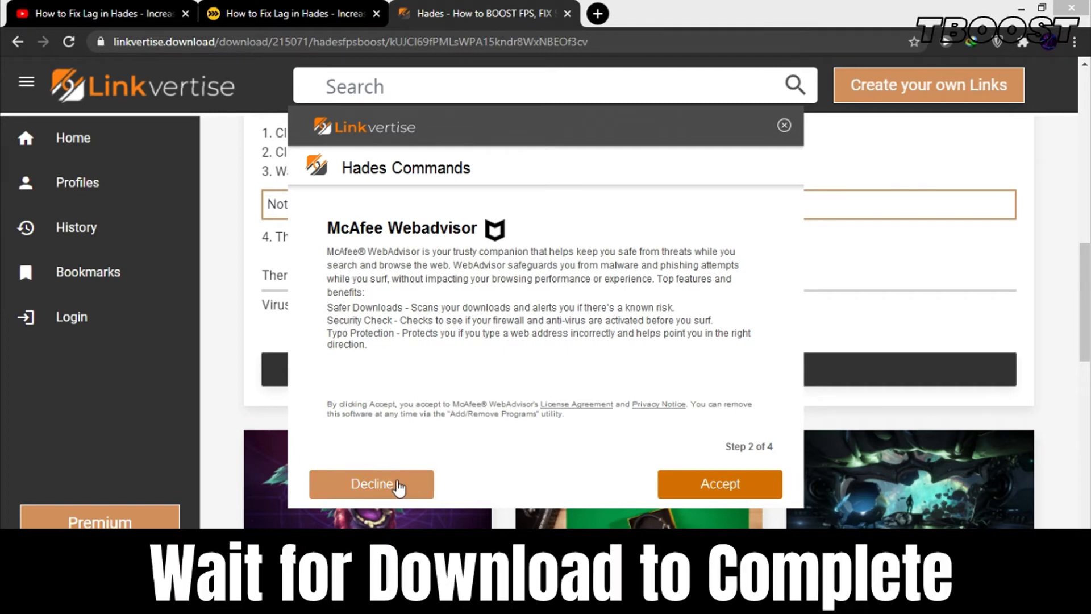
pyautogui.click(371, 483)
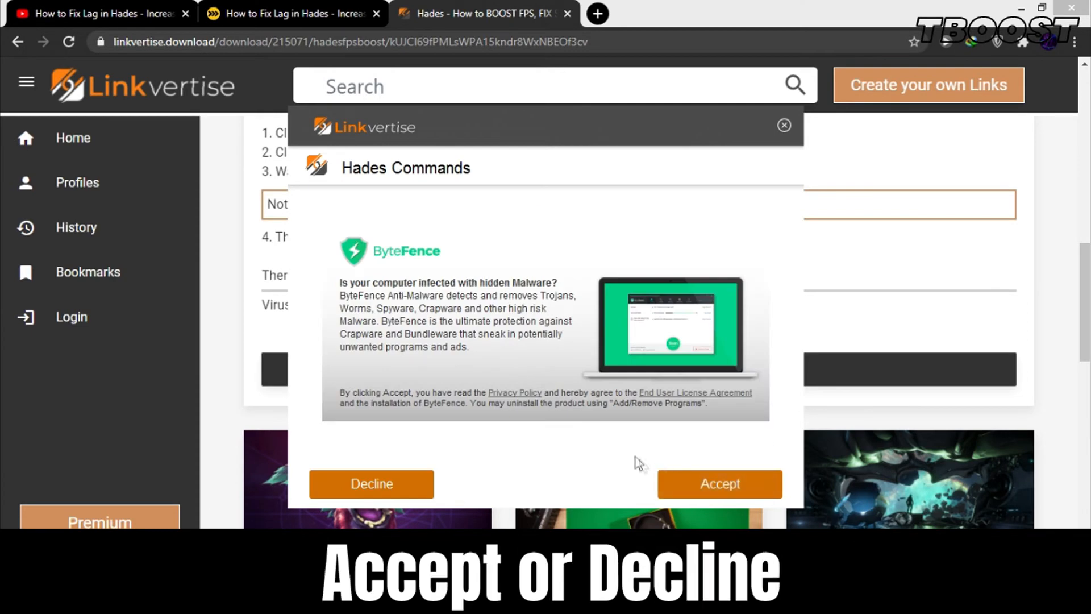
pyautogui.moveTo(530, 453)
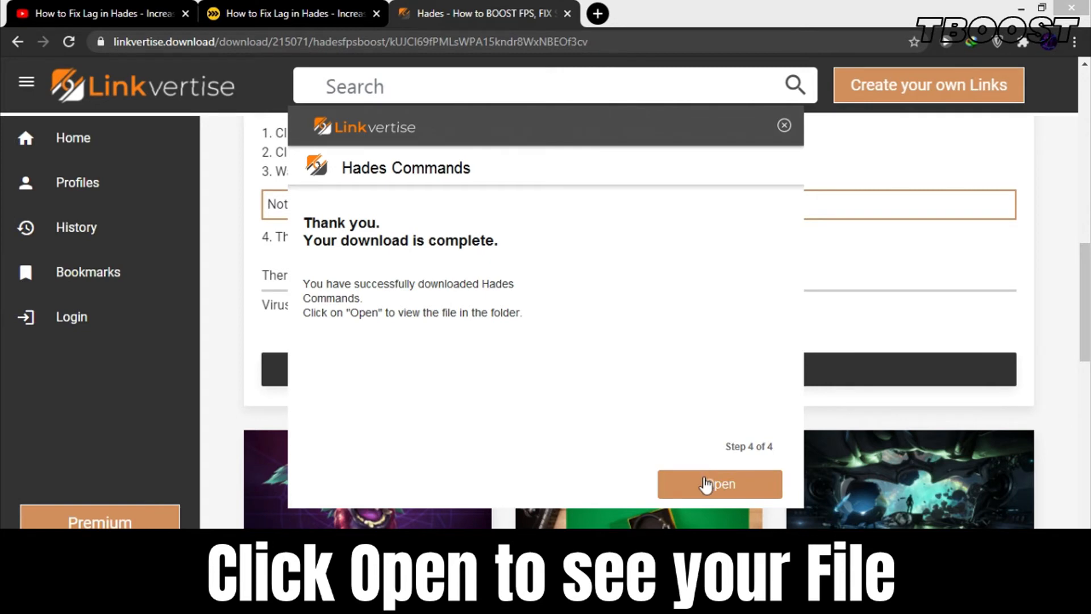
pyautogui.click(720, 484)
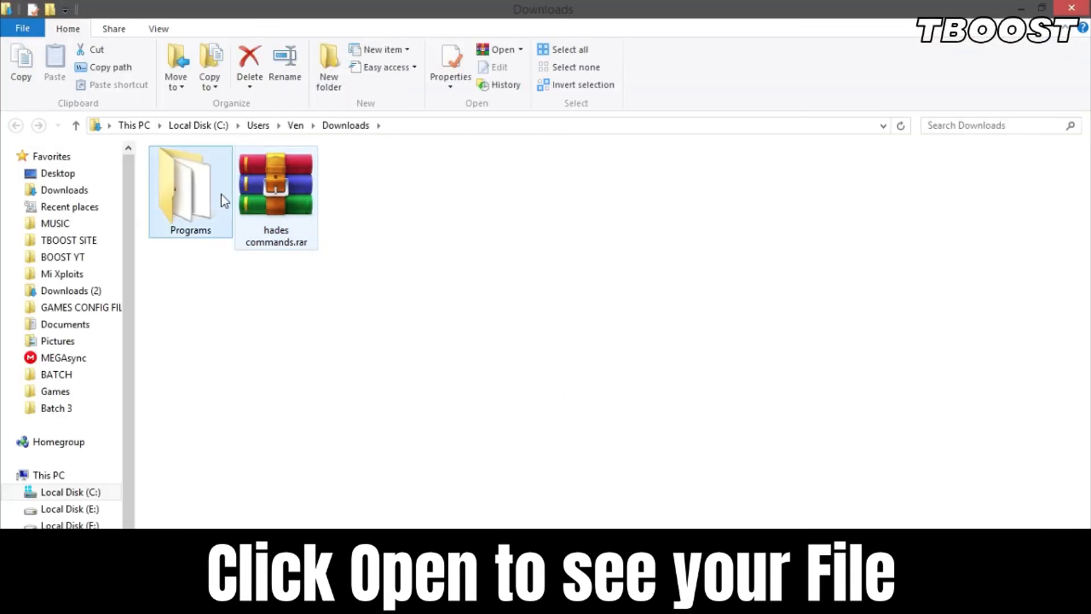